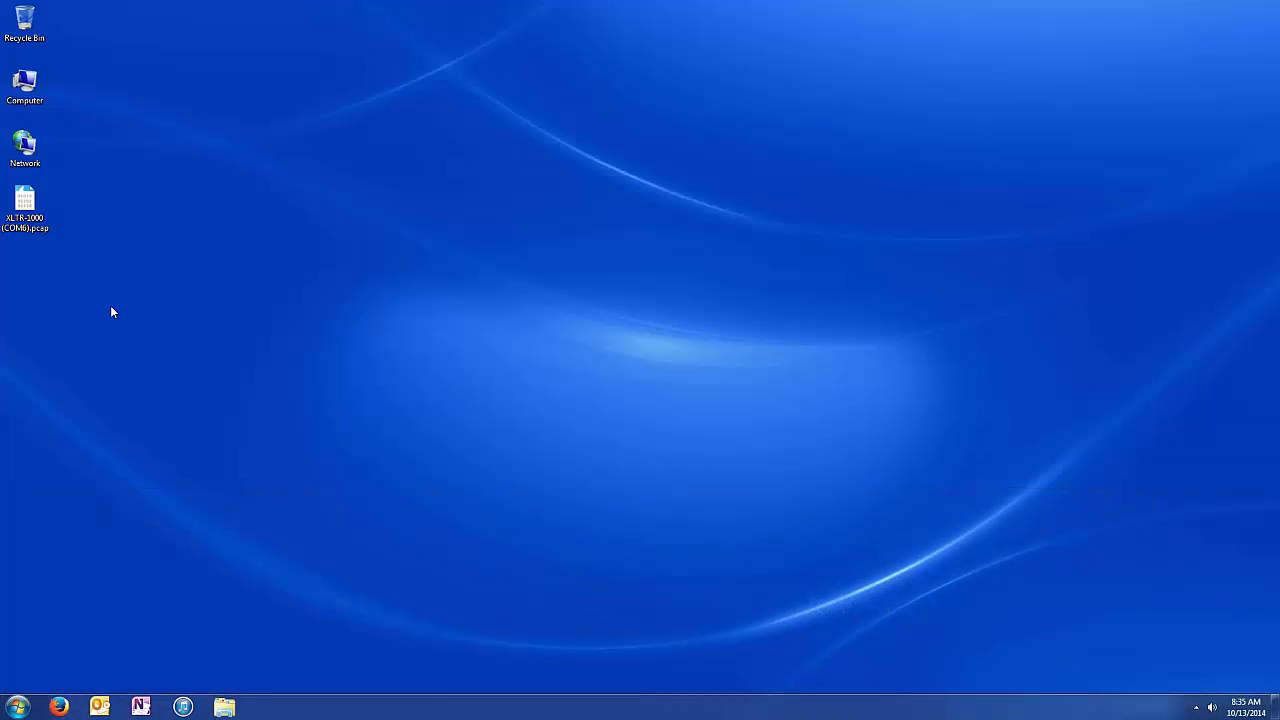
- Open the .pcap capture file from the desktop in Wireshark
{"action": "left_click", "coordinate": [24, 200]}
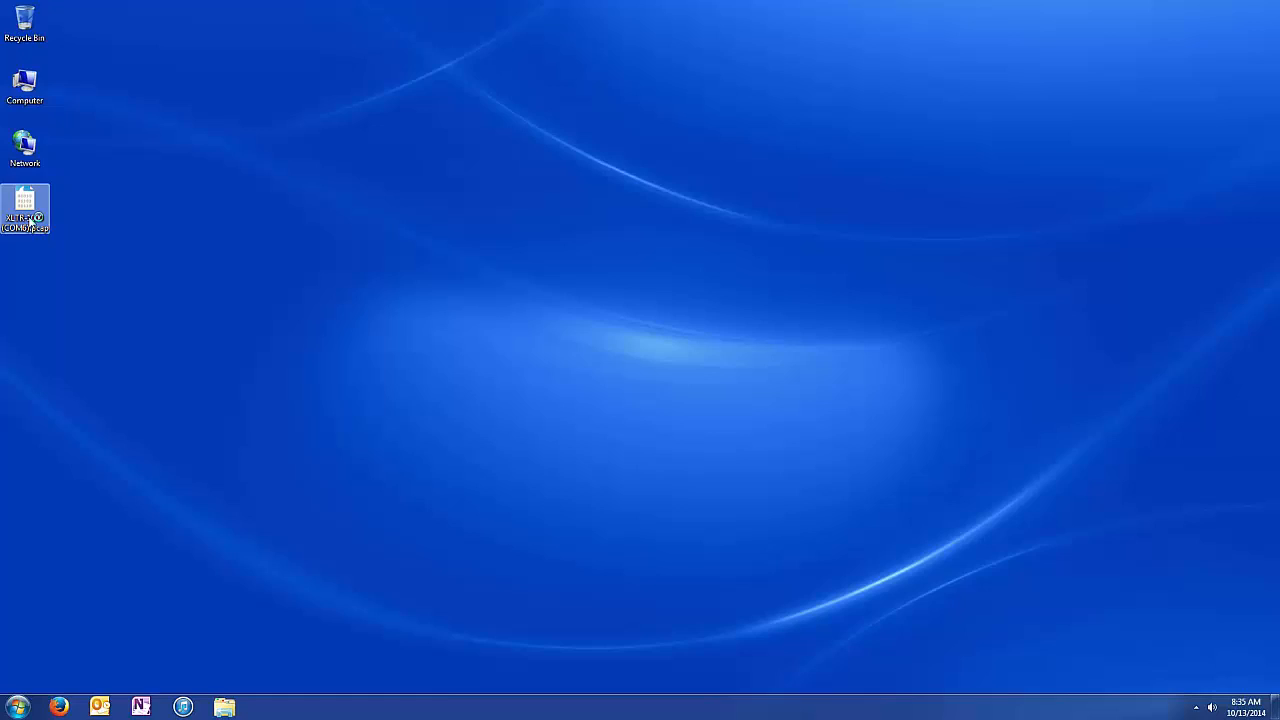
{"action": "double_click", "coordinate": [24, 204]}
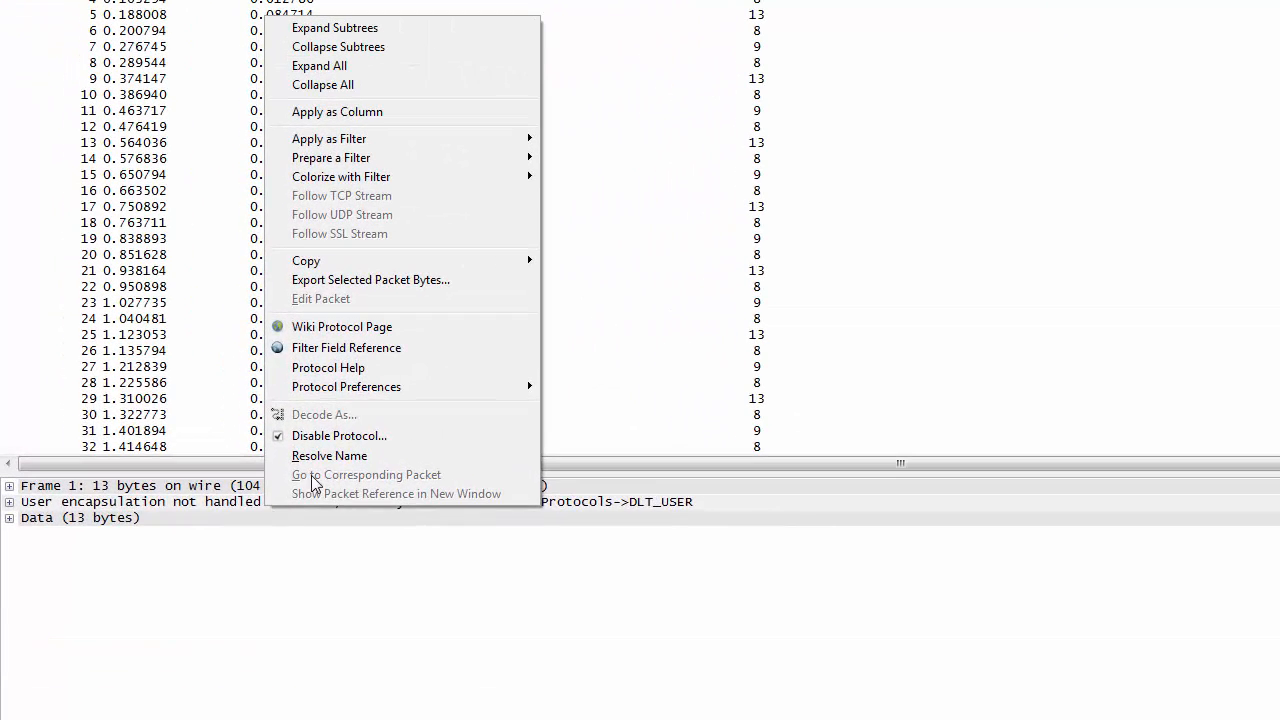
{"action": "mouse_move", "coordinate": [346, 388]}
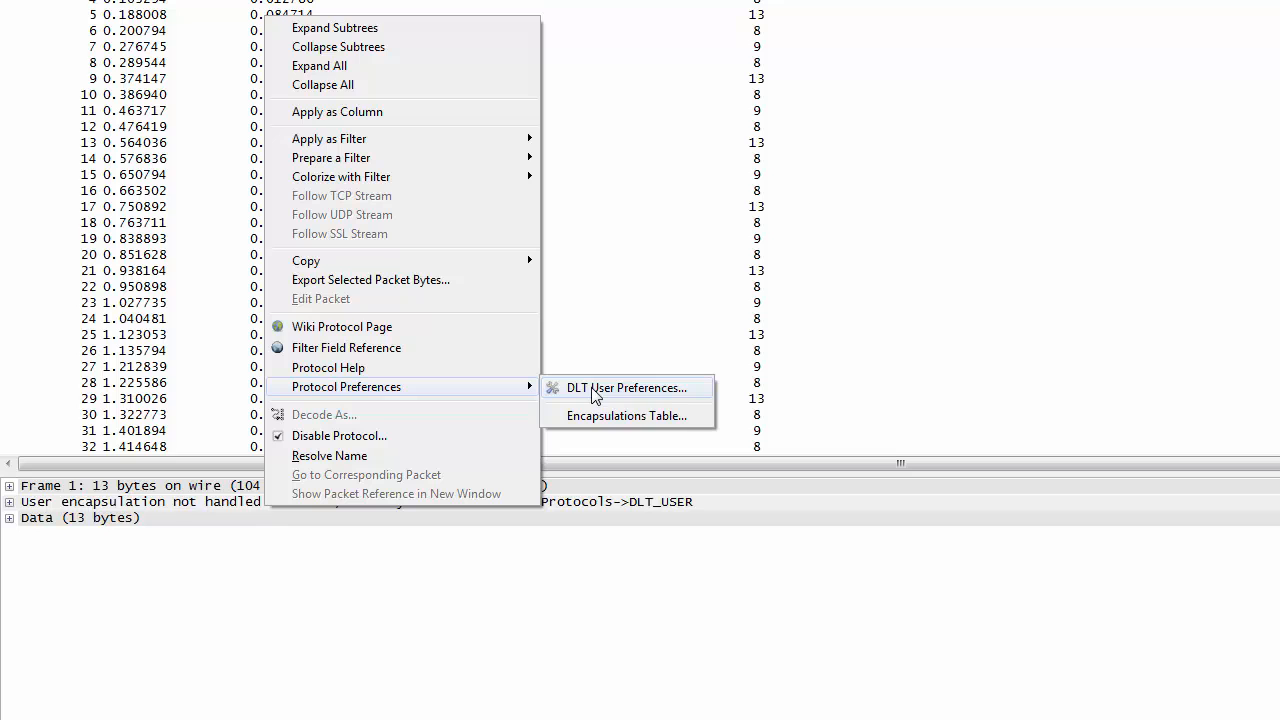
- Reach the User DLTs table through Protocol Preferences > DLT User Preferences
{"action": "left_click", "coordinate": [626, 388]}
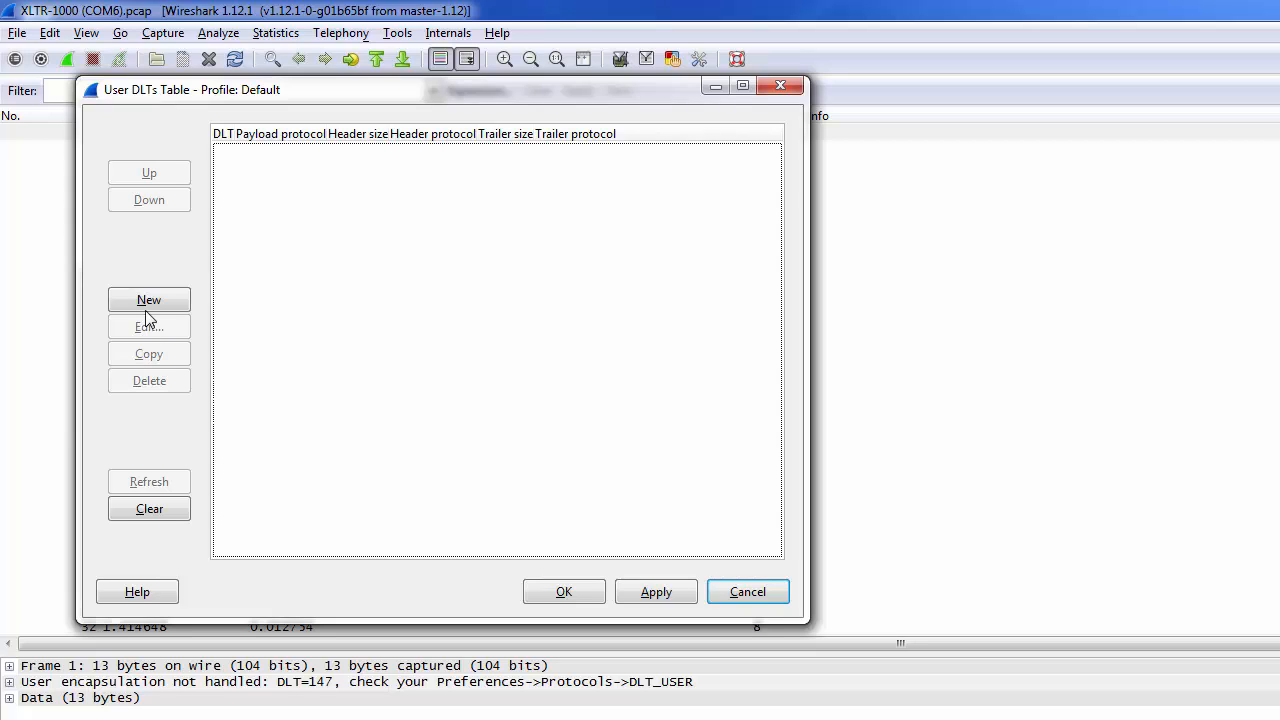
- Create a new entry for User 0 (DLT=147) with payload protocol 'mbrtu' and confirm it
{"action": "left_click", "coordinate": [148, 300]}
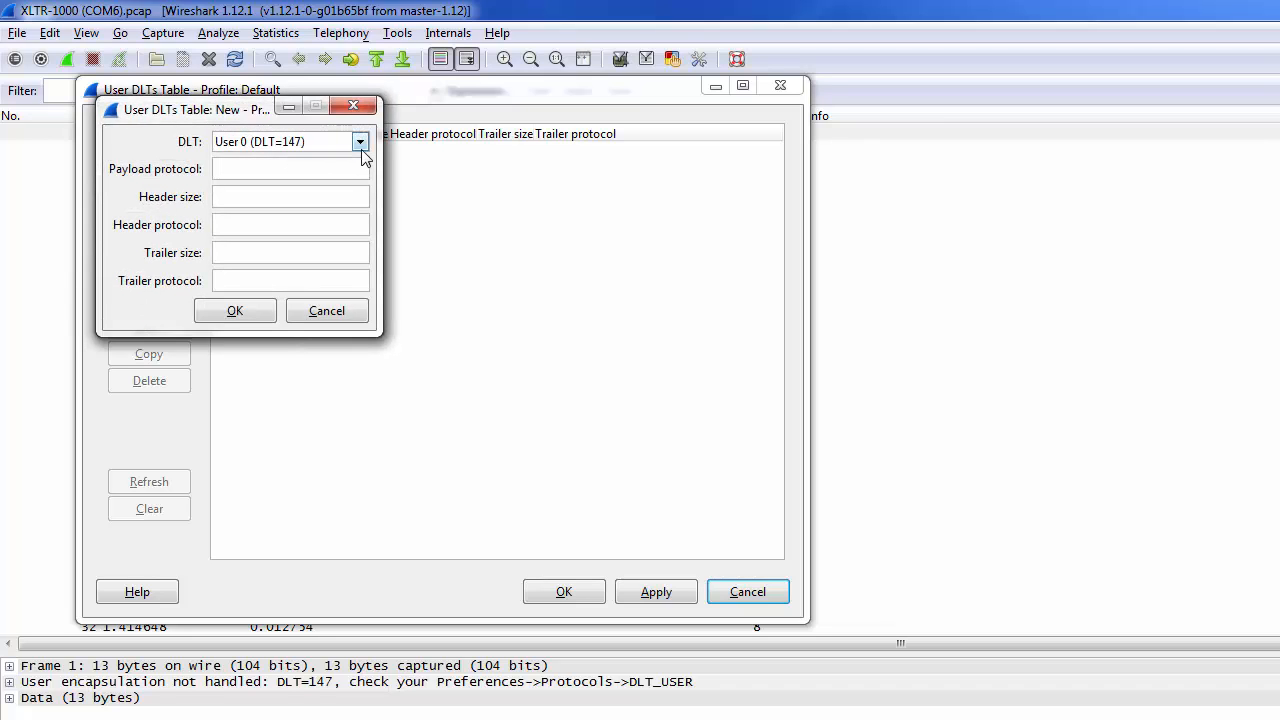
{"action": "left_click", "coordinate": [290, 168]}
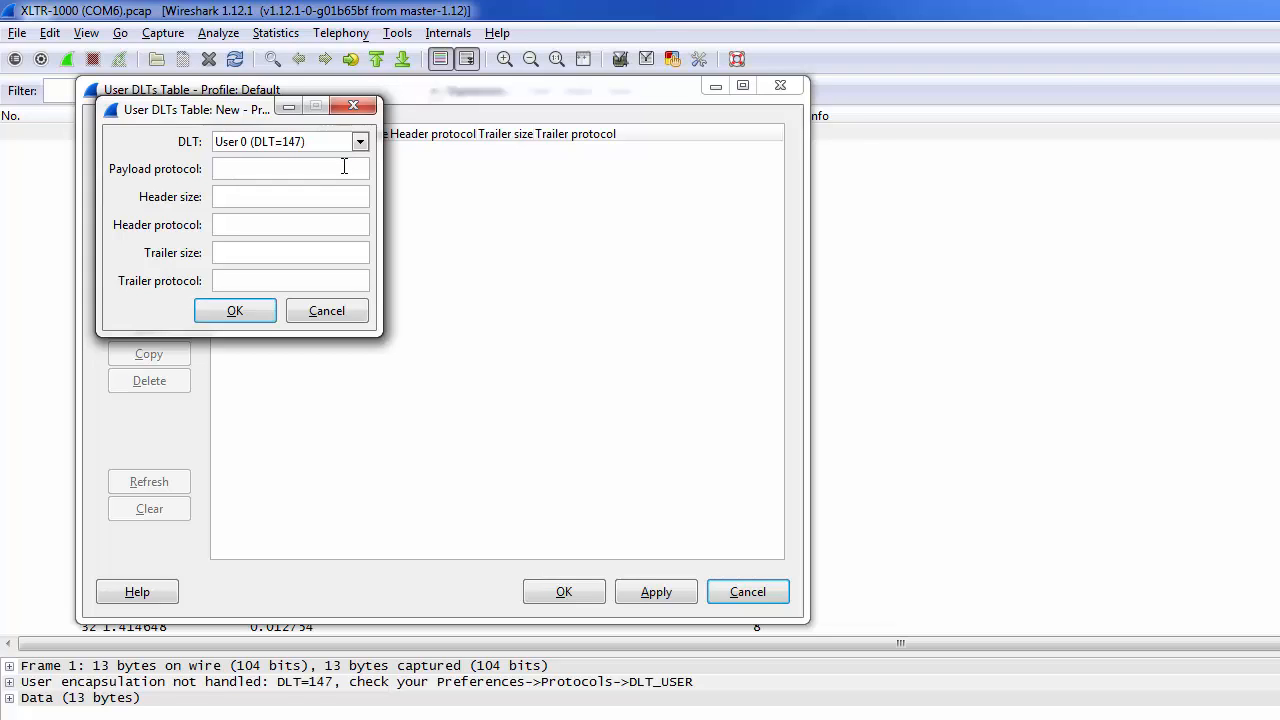
{"action": "type", "text": "mb"}
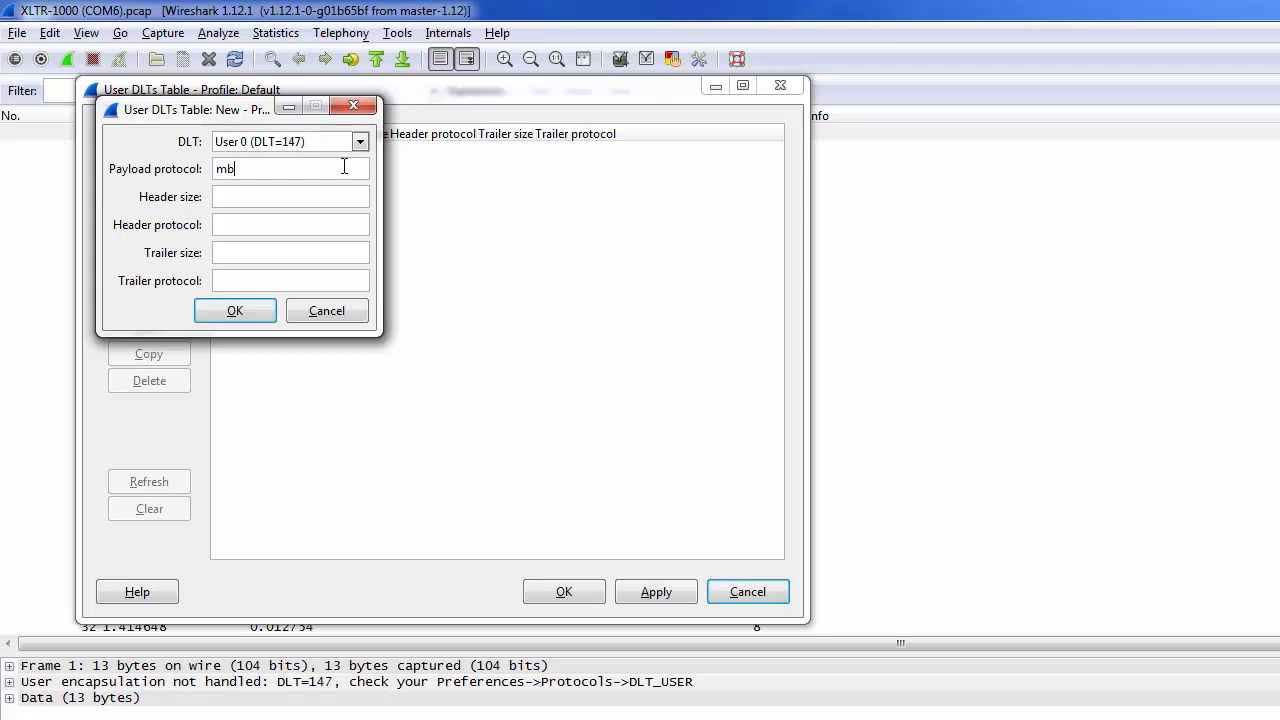
{"action": "type", "text": "rtu"}
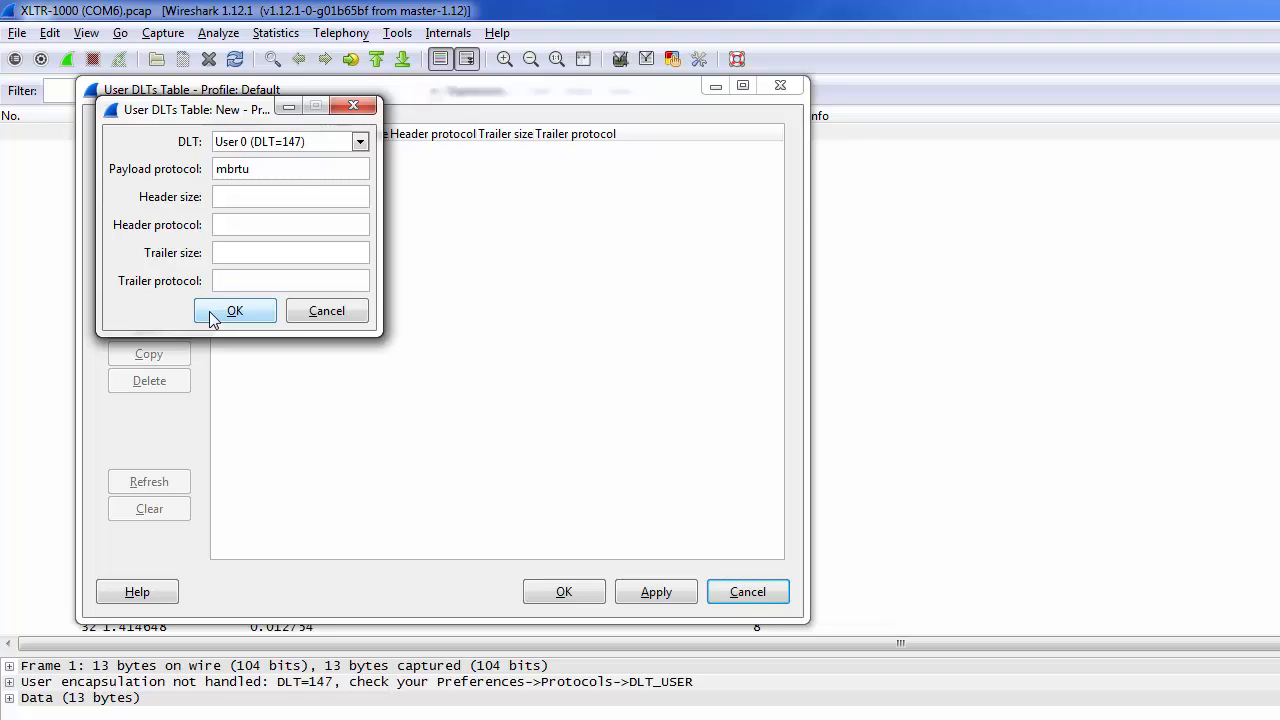
{"action": "left_click", "coordinate": [234, 310]}
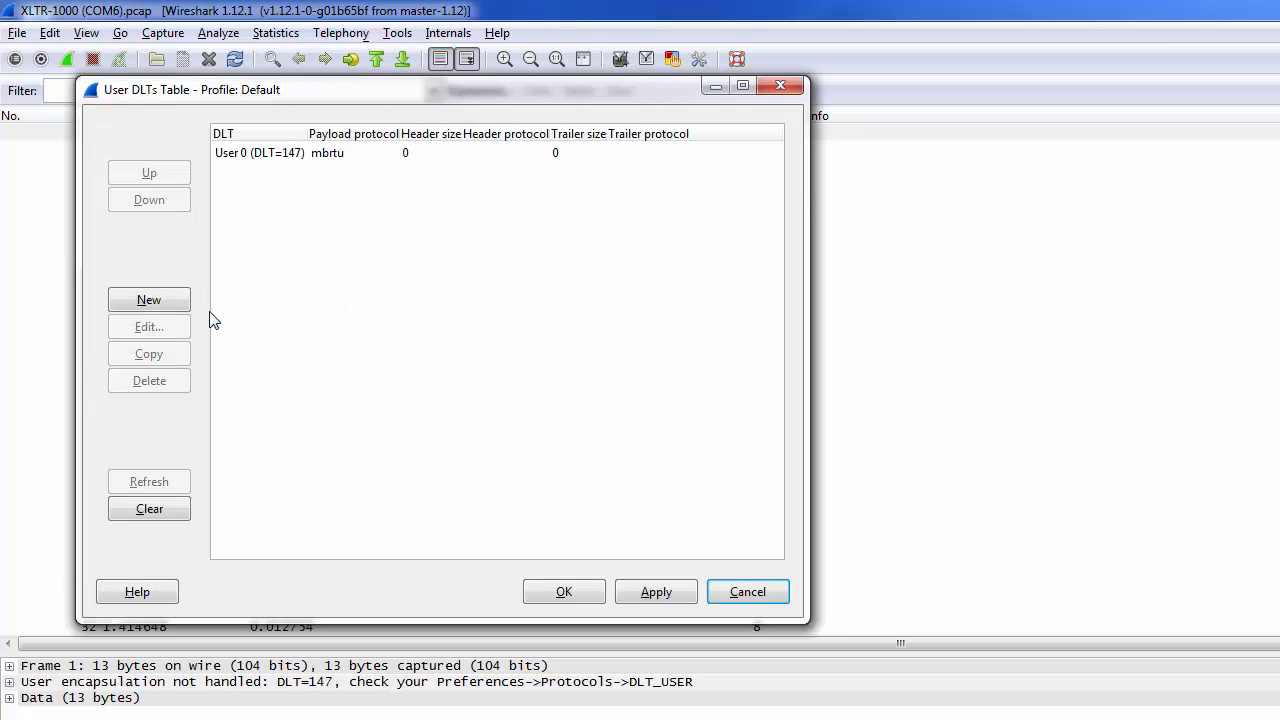
{"action": "mouse_move", "coordinate": [342, 436]}
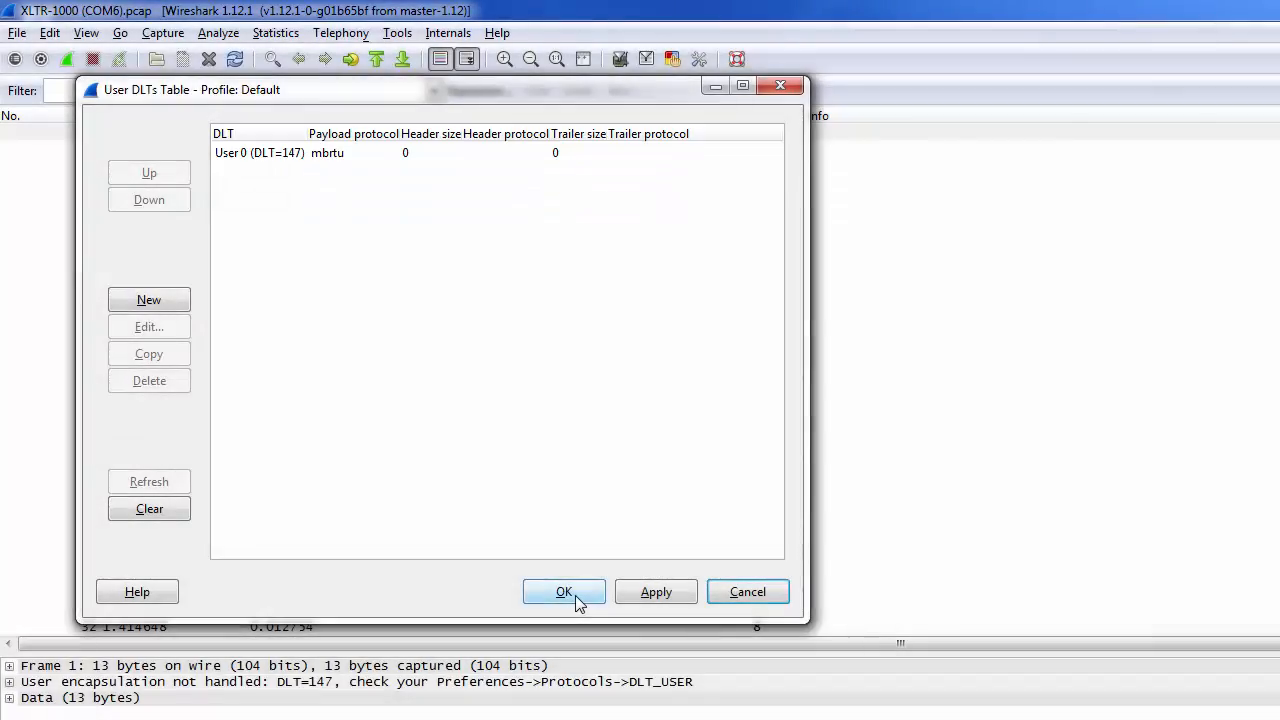
- Apply the User DLTs table so packets redissect as Modbus RTU holding-register traffic
{"action": "left_click", "coordinate": [564, 592]}
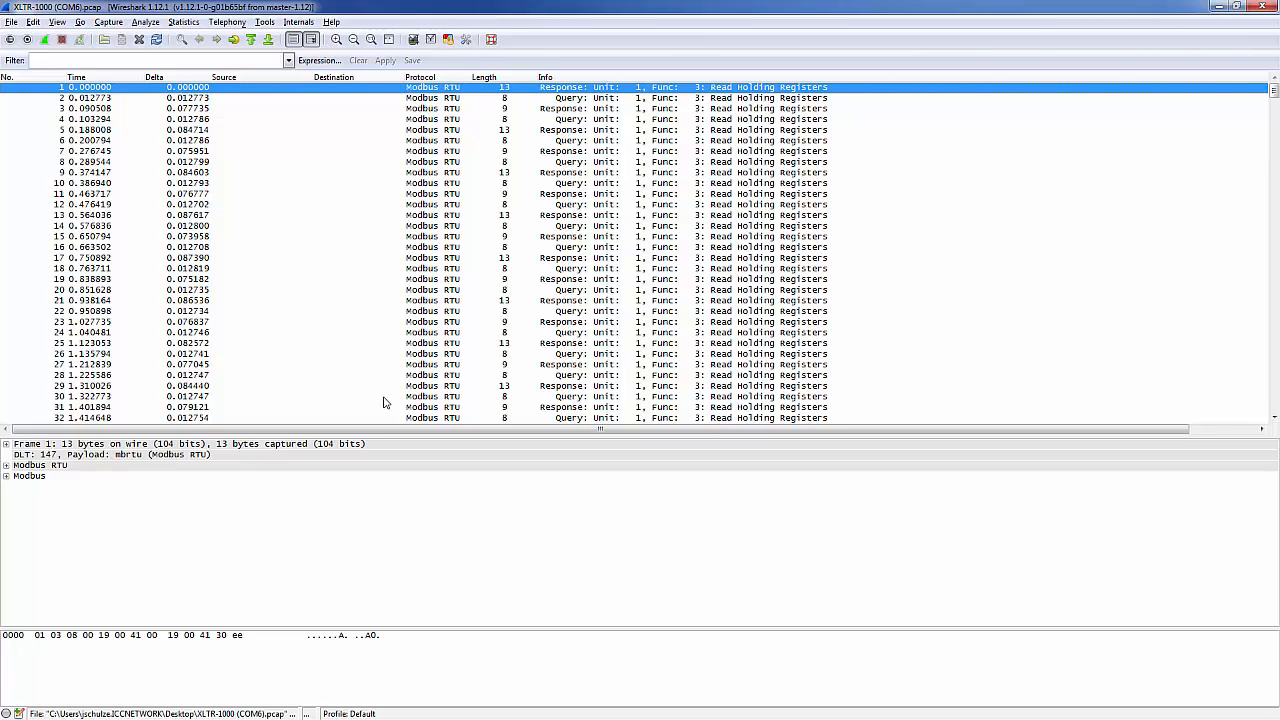
{"action": "mouse_move", "coordinate": [322, 458]}
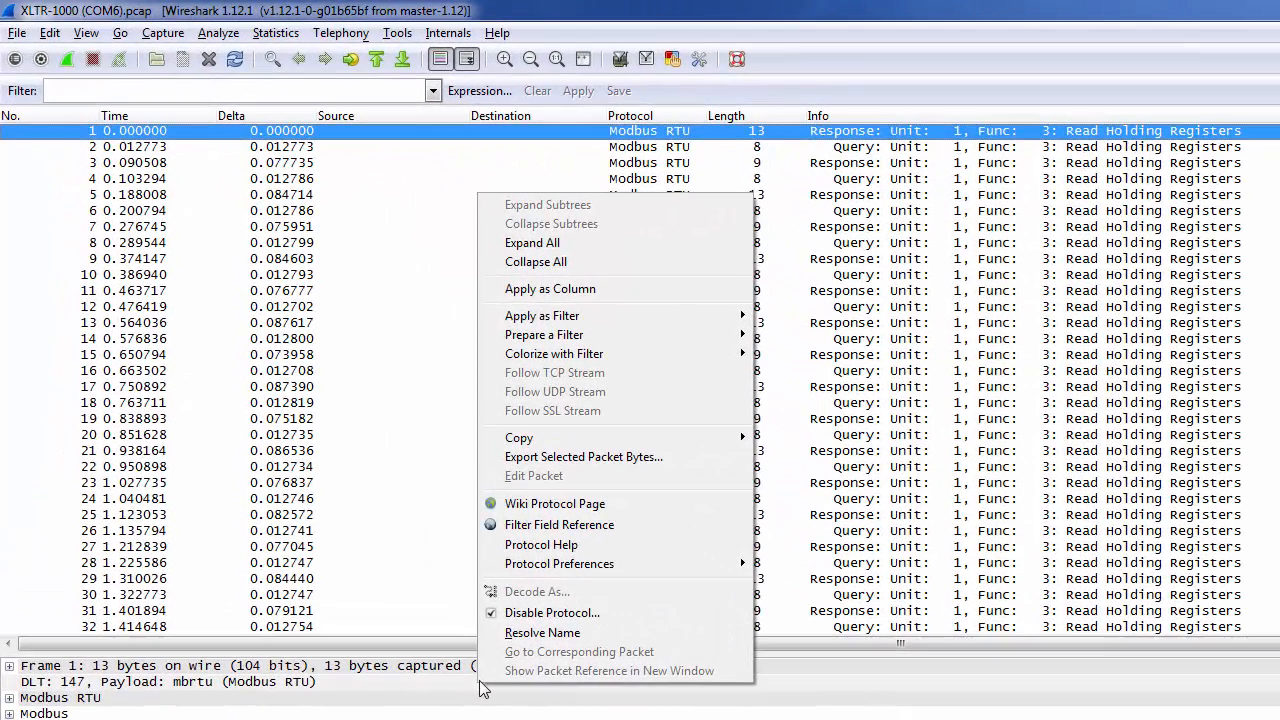
{"action": "mouse_move", "coordinate": [560, 564]}
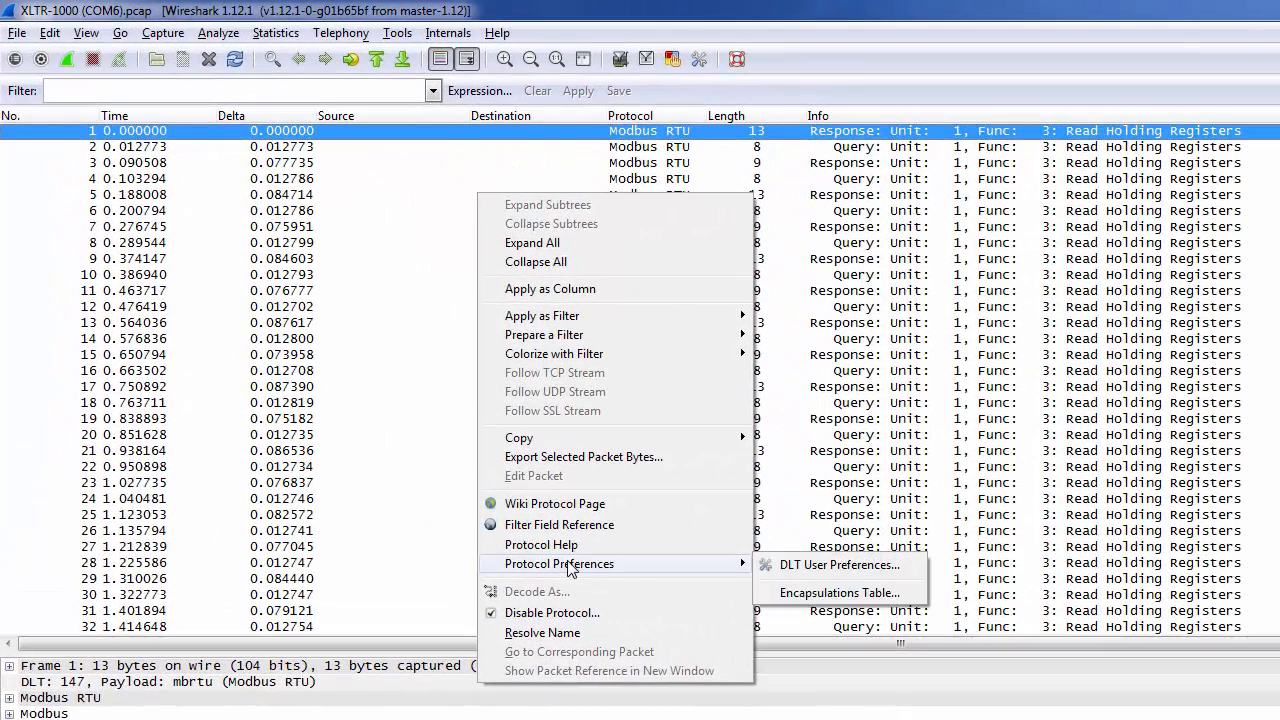
- Delete the User 0 (DLT=147) mbrtu entry and apply the empty table, reverting packets to unhandled encapsulation
{"action": "left_click", "coordinate": [838, 564]}
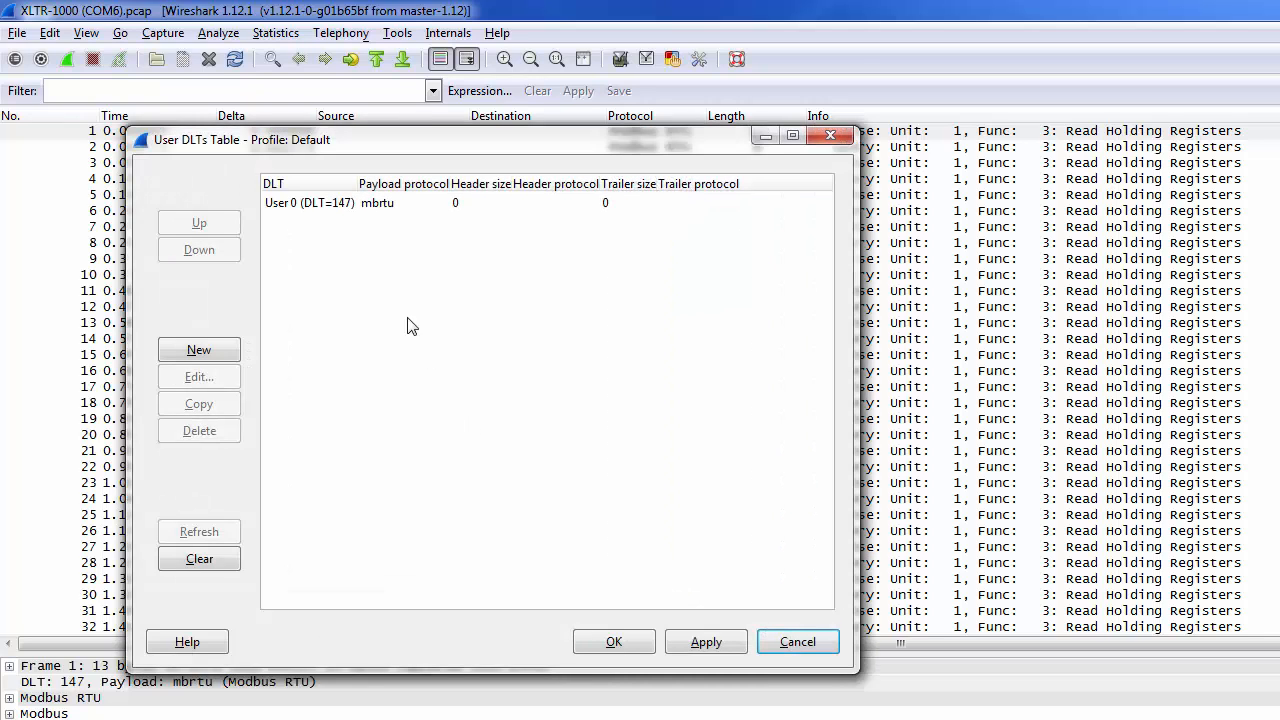
{"action": "left_click", "coordinate": [330, 202]}
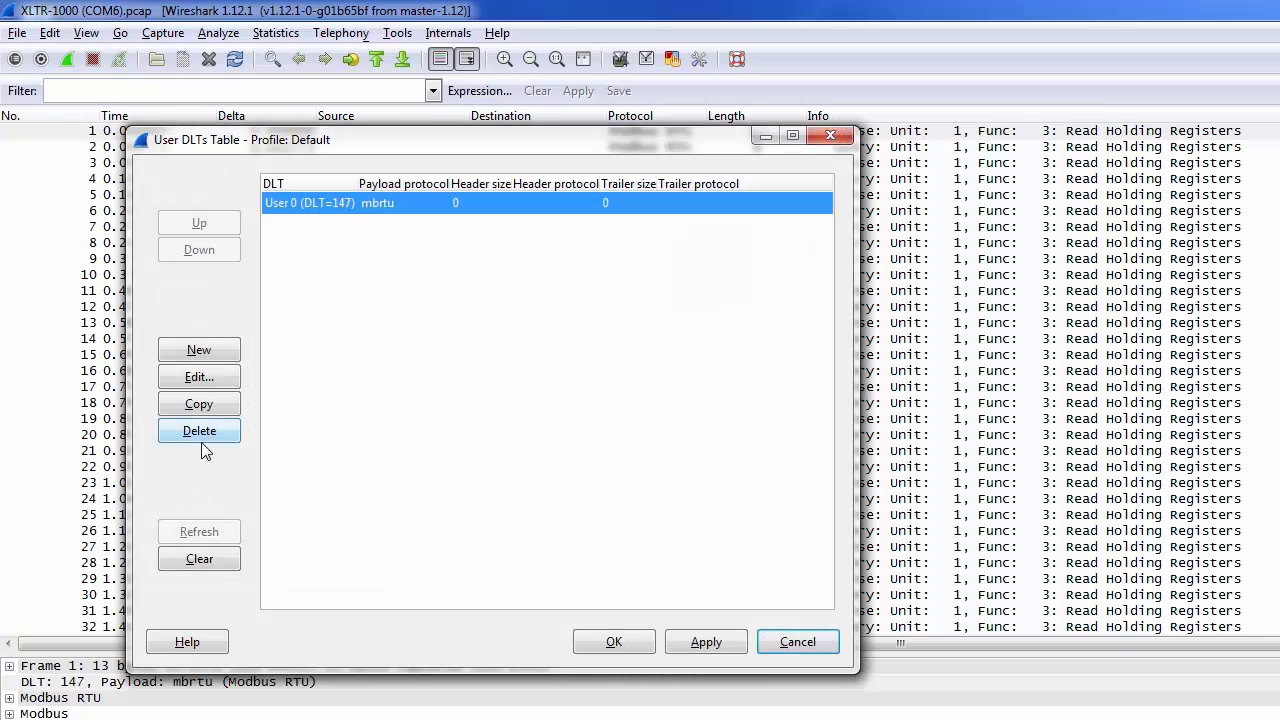
{"action": "left_click", "coordinate": [200, 430]}
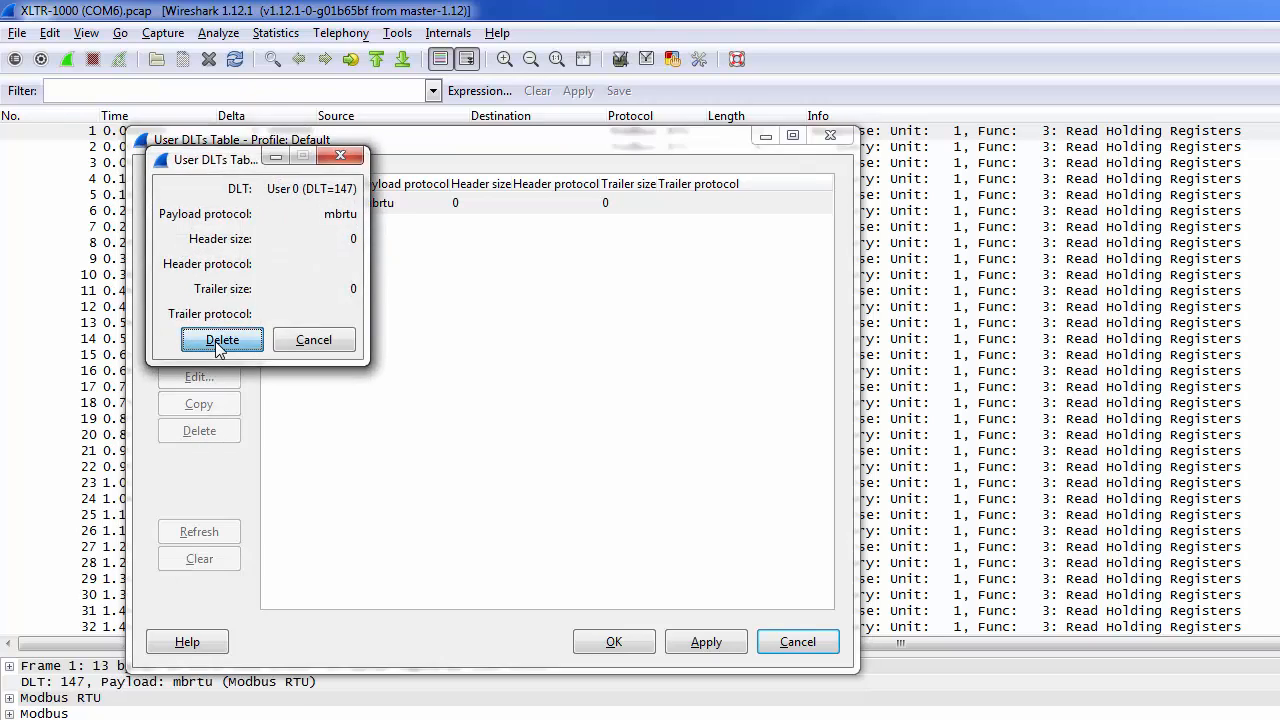
{"action": "left_click", "coordinate": [220, 340]}
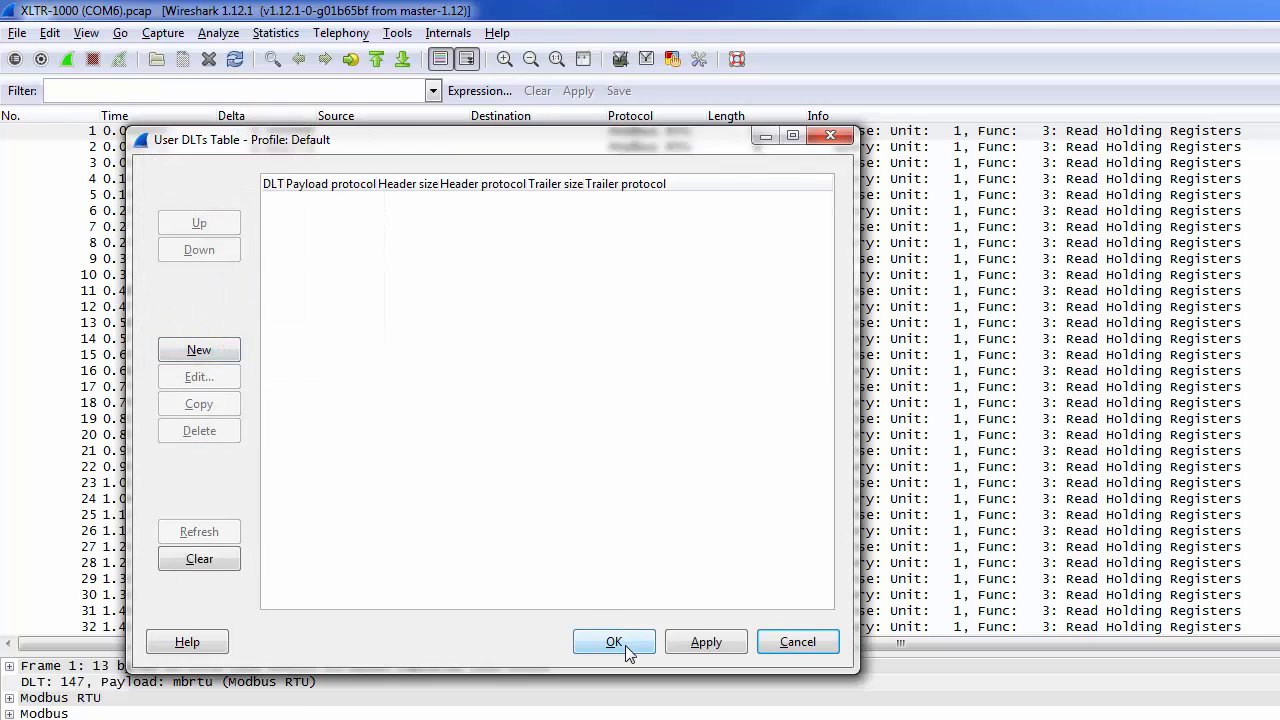
{"action": "left_click", "coordinate": [612, 640]}
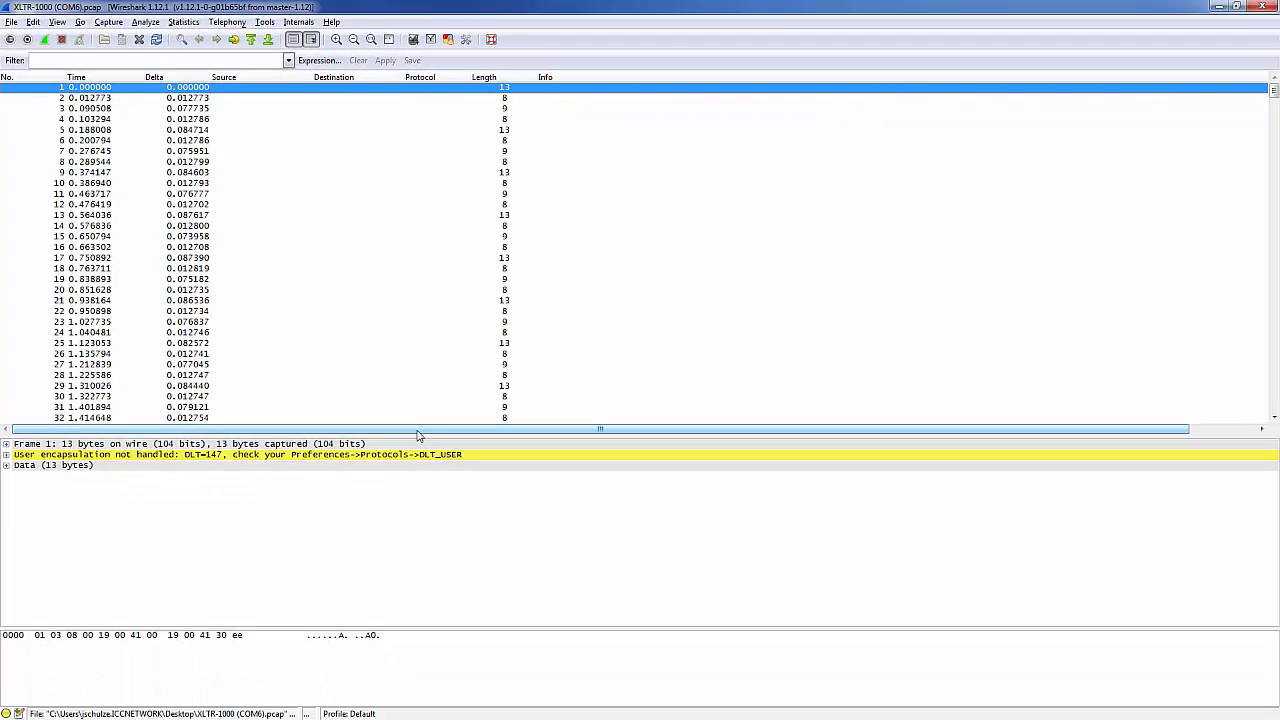